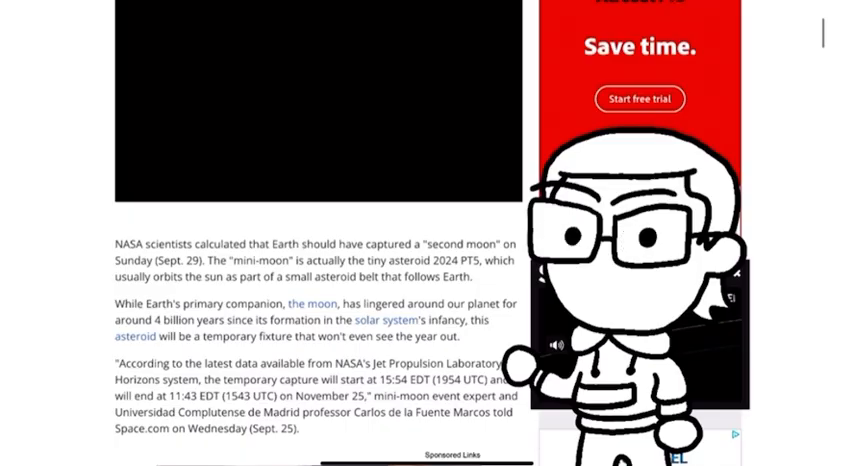
{"action": "scroll", "scroll_direction": "down", "scroll_amount": 3}
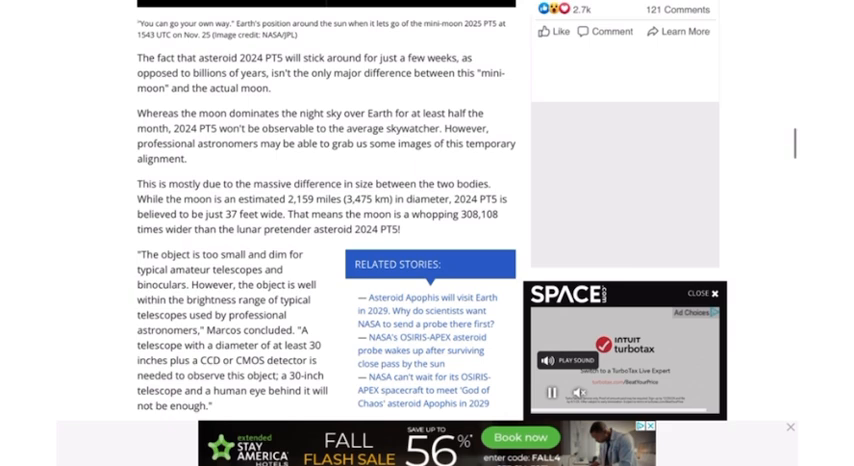
{"action": "scroll", "scroll_direction": "down", "scroll_amount": 3}
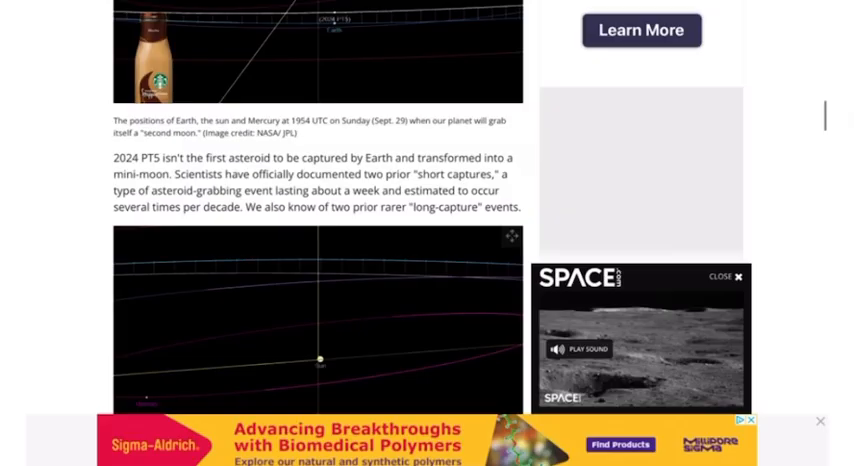